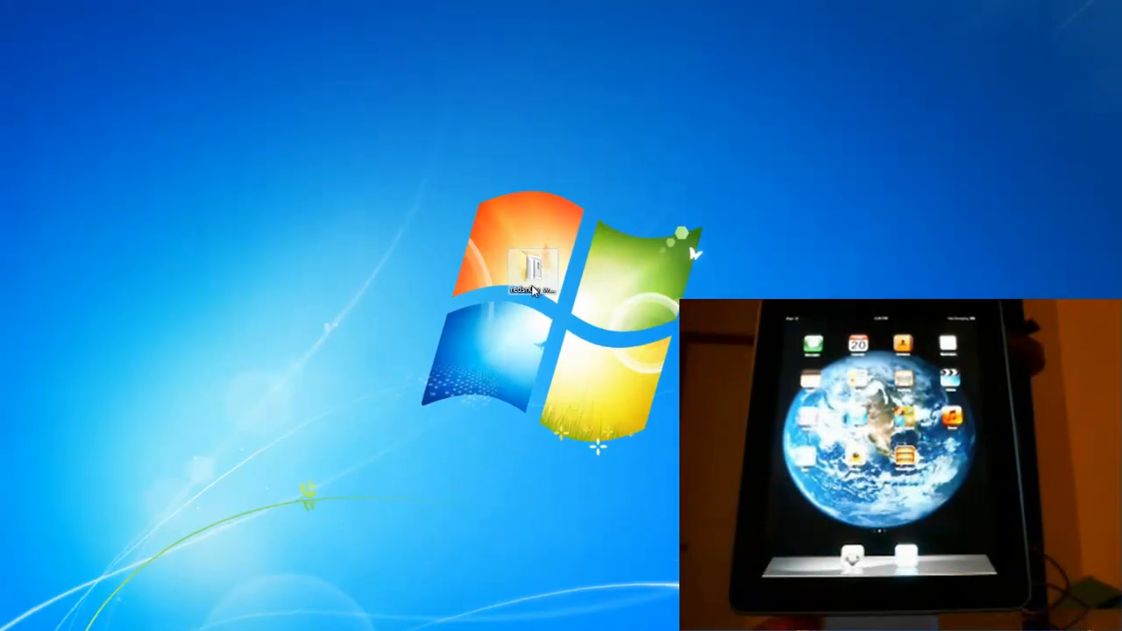
Step: Open the redsn0w_win_0.9.10b3 folder and launch redsn0w.exe
double_click(530, 267)
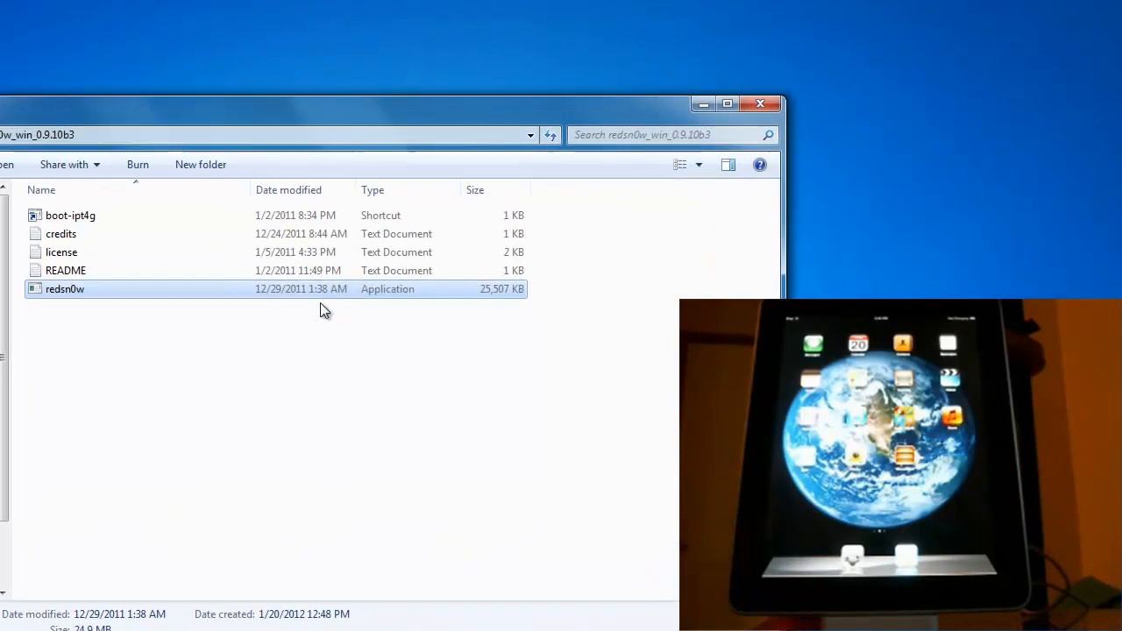
double_click(65, 288)
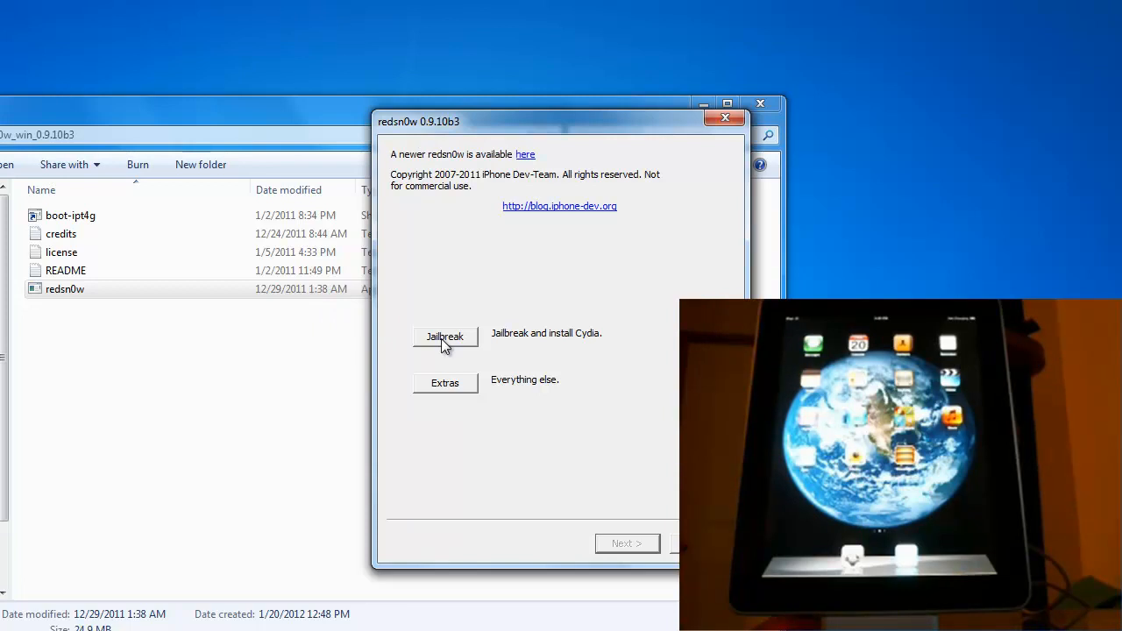
Step: Start the Jailbreak wizard and power off the plugged-in iPad
click(444, 337)
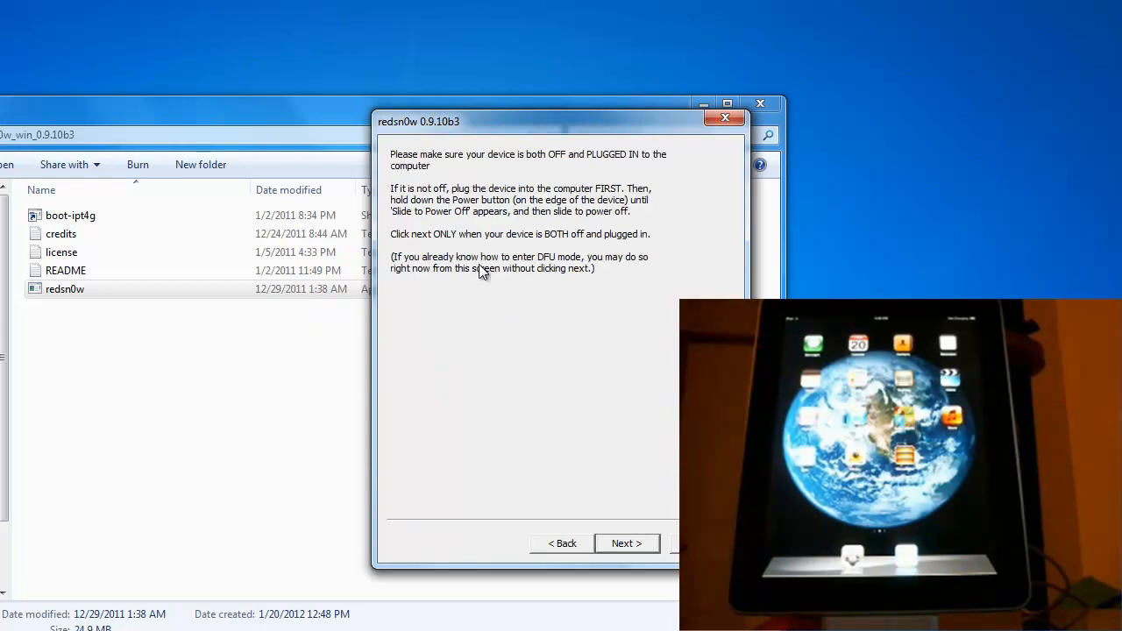
mouse_move(471, 172)
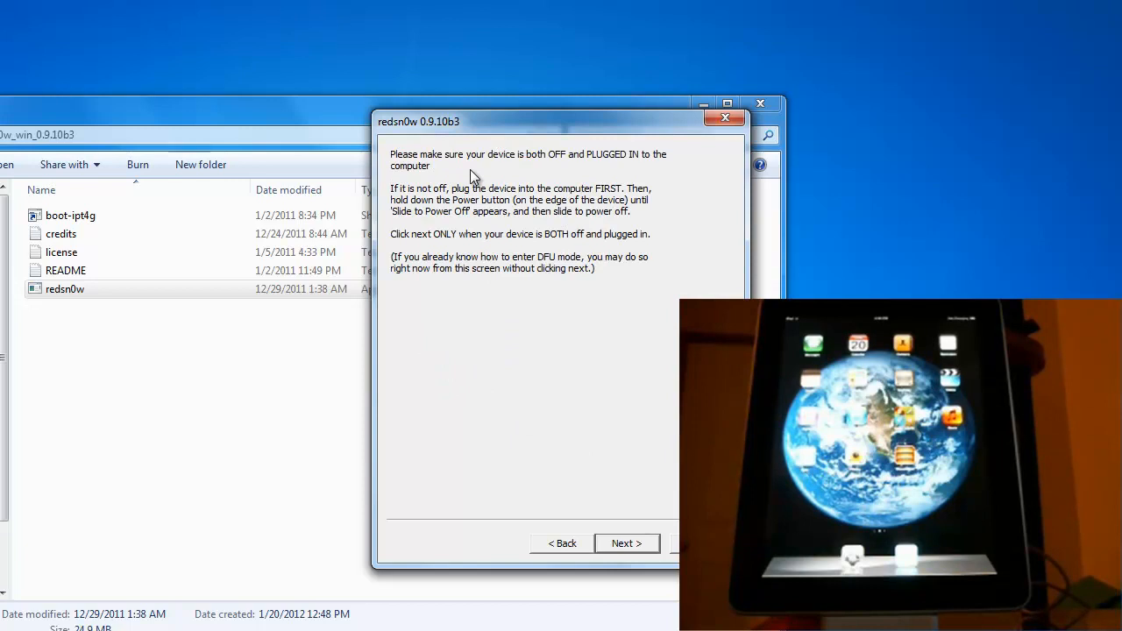
mouse_move(515, 279)
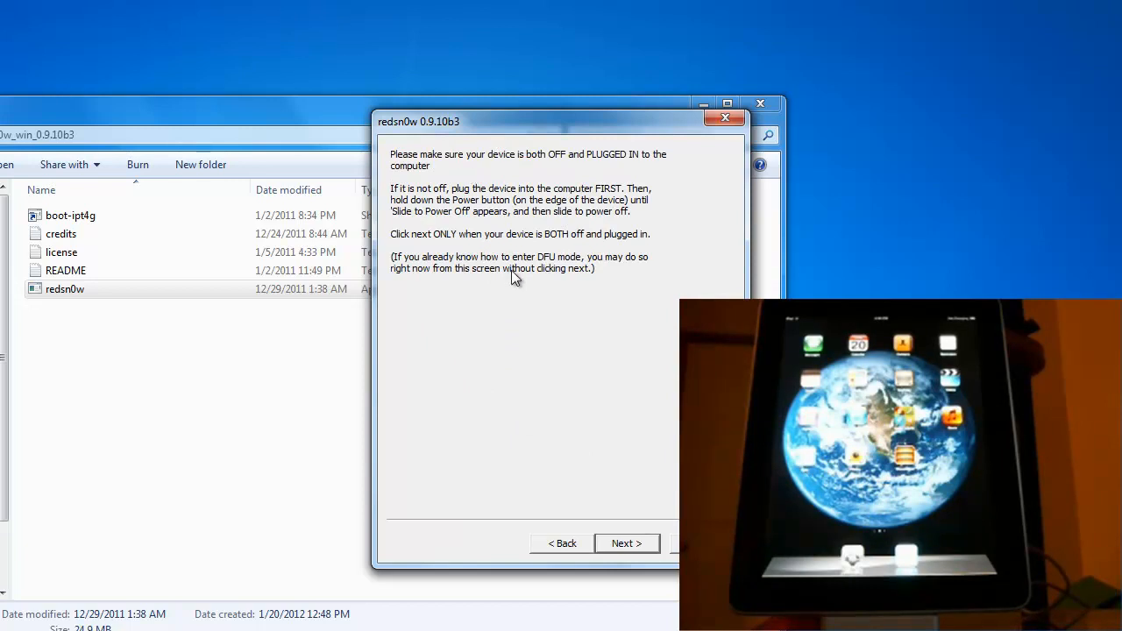
mouse_move(629, 519)
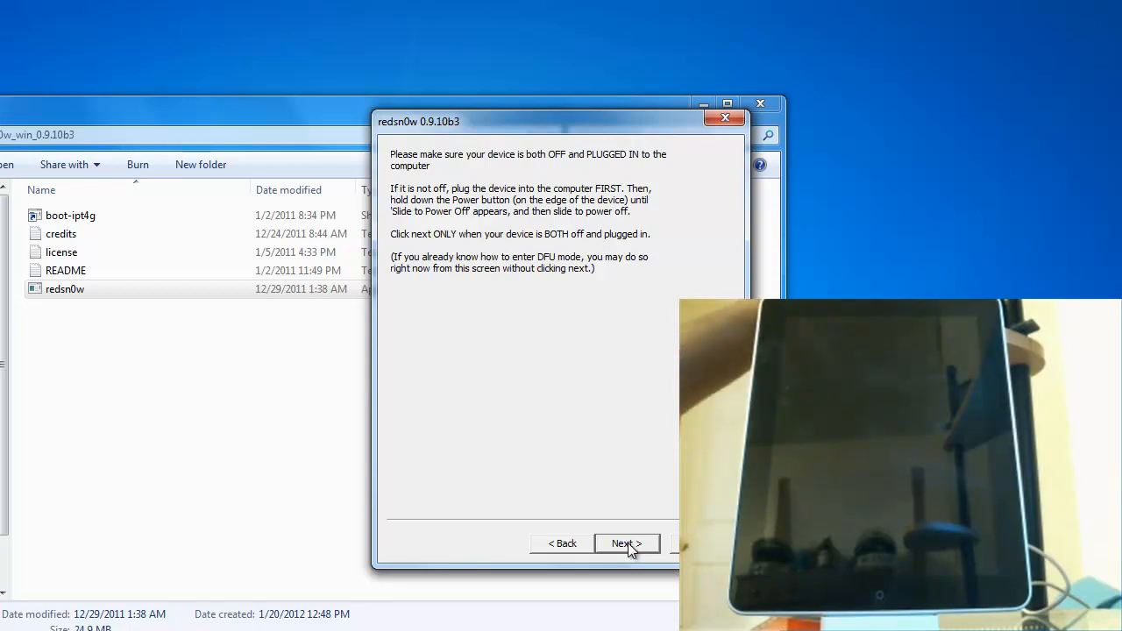
Step: Confirm the iPad is off and plugged in, then follow the DFU mode steps
click(627, 544)
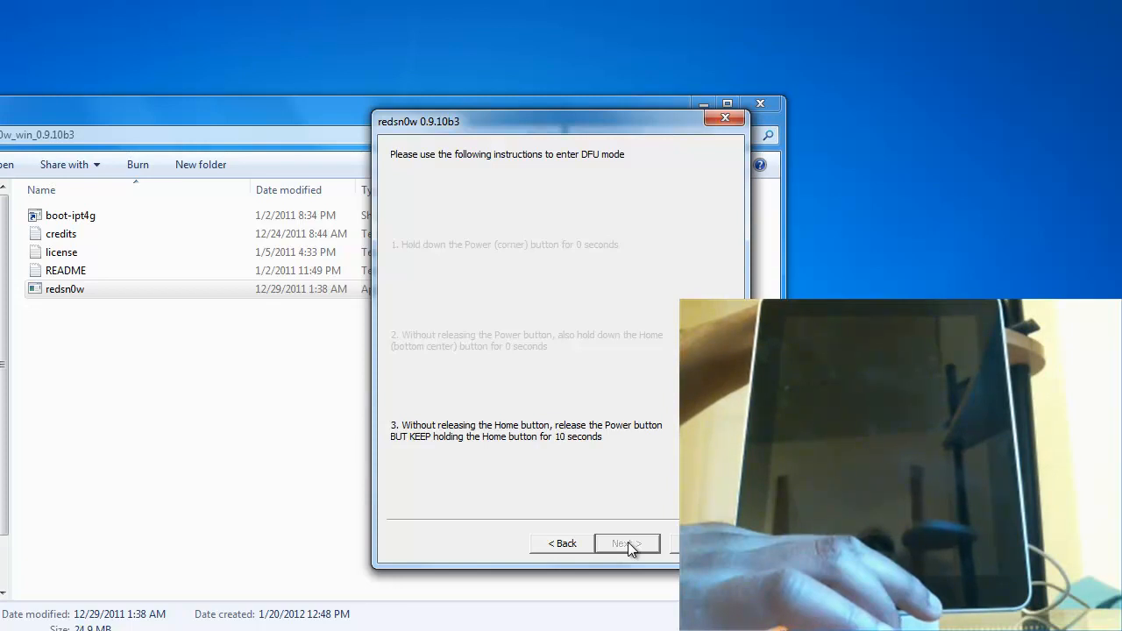
click(626, 543)
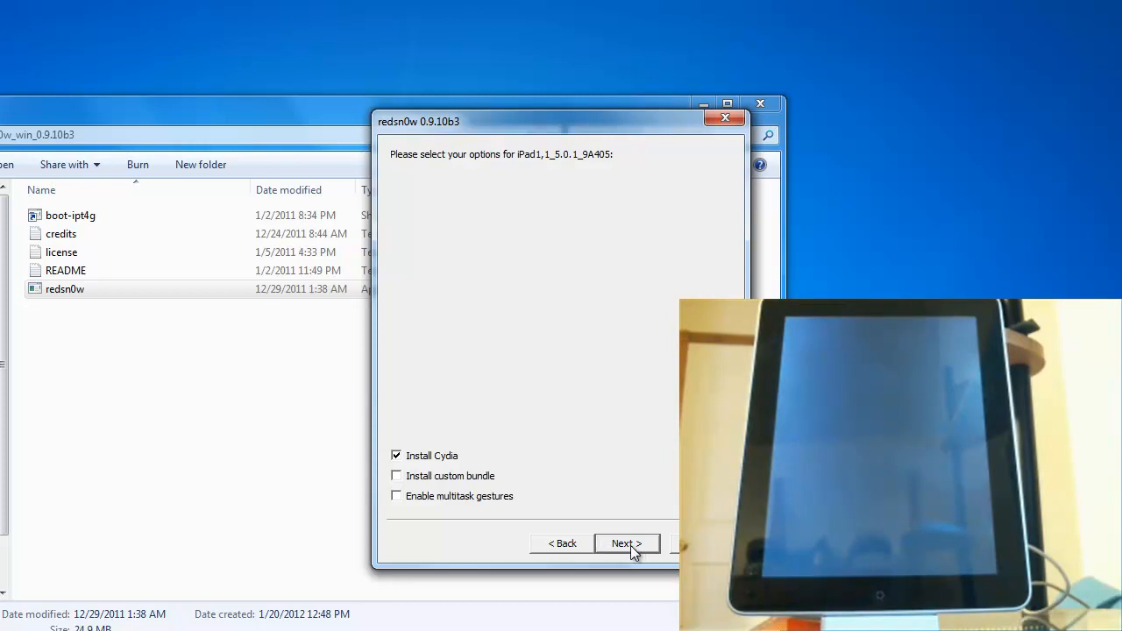
Step: Keep Install Cydia checked for iPad1,1_5.0.1_9A405 and begin processing the build
click(626, 543)
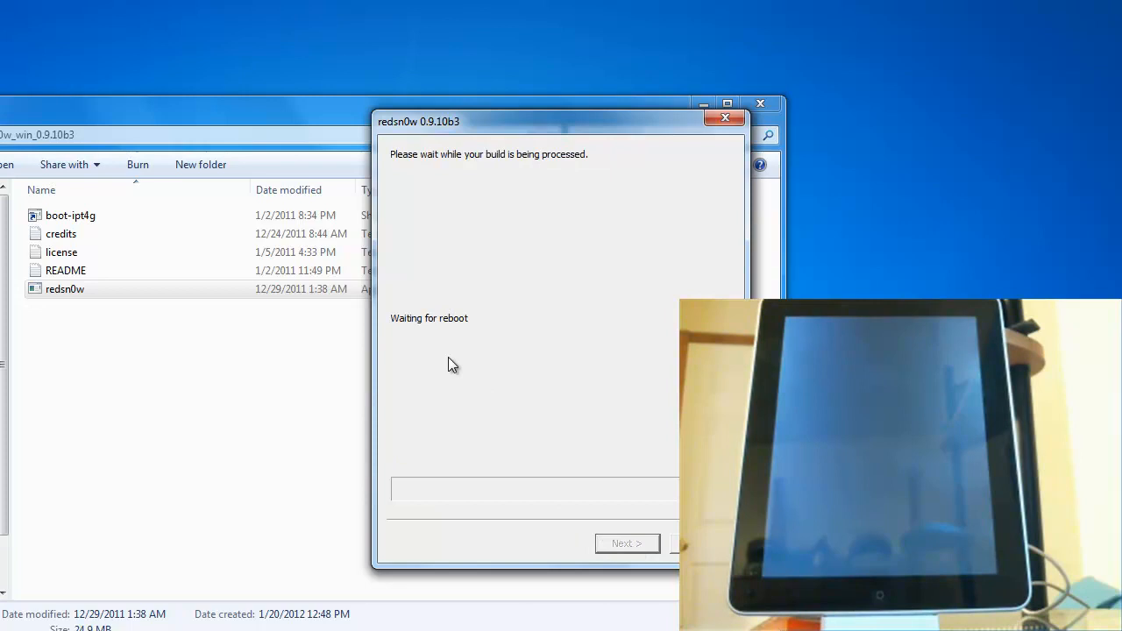